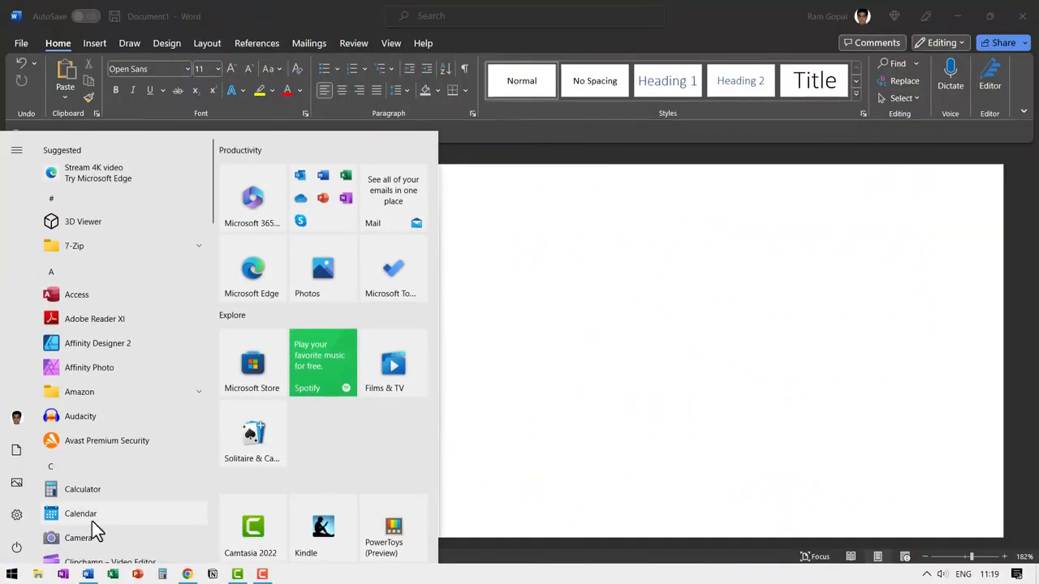
- Search the Start menu for 'typing' and open the Typing settings page
{"action": "type", "text": "typing"}
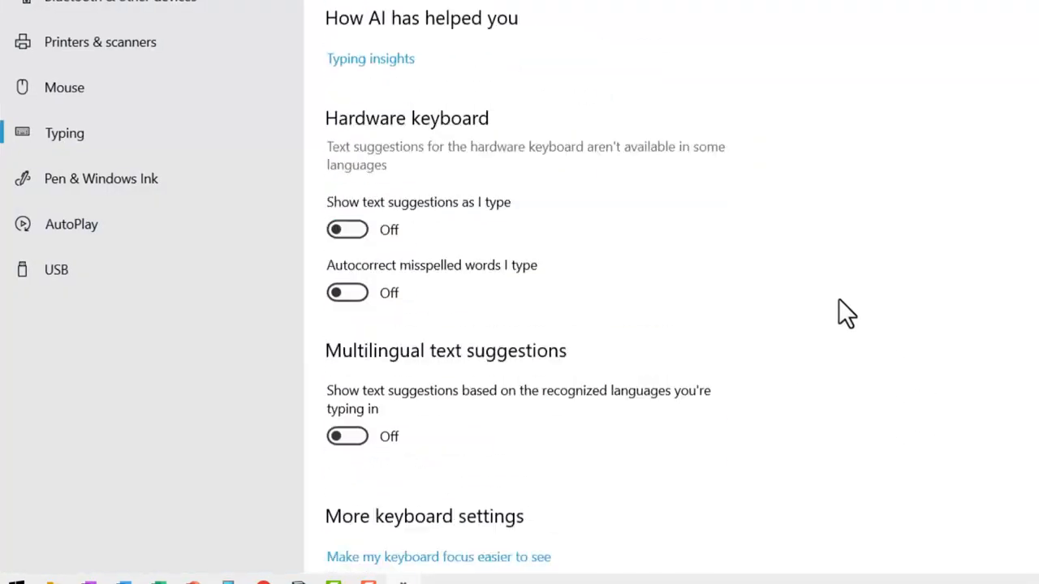
- Switch 'Show text suggestions as I type' On for the hardware keyboard, then return to Word
{"action": "scroll", "scroll_direction": "down", "scroll_amount": 3}
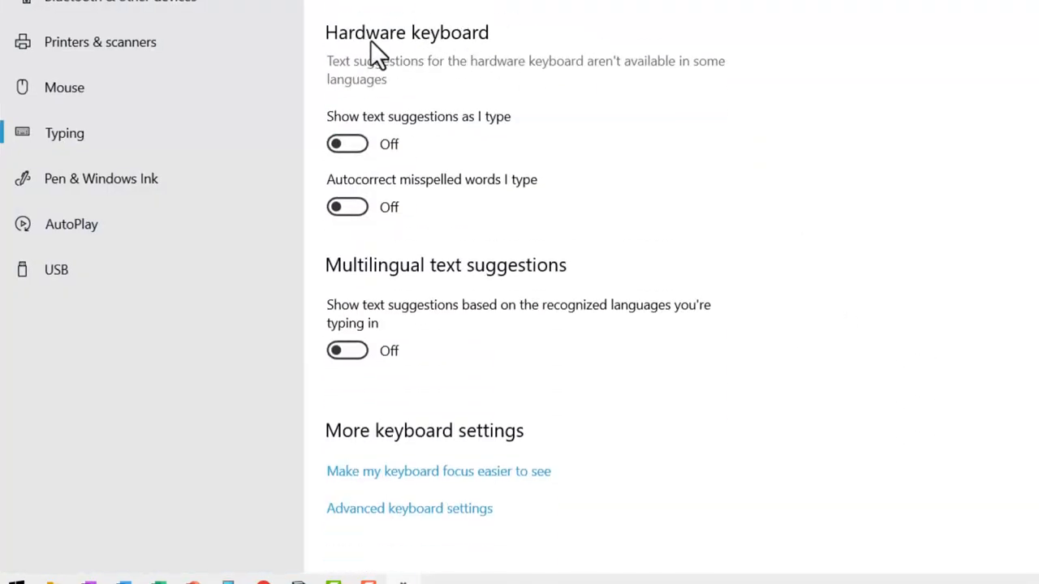
{"action": "scroll", "scroll_direction": "up", "scroll_amount": 3}
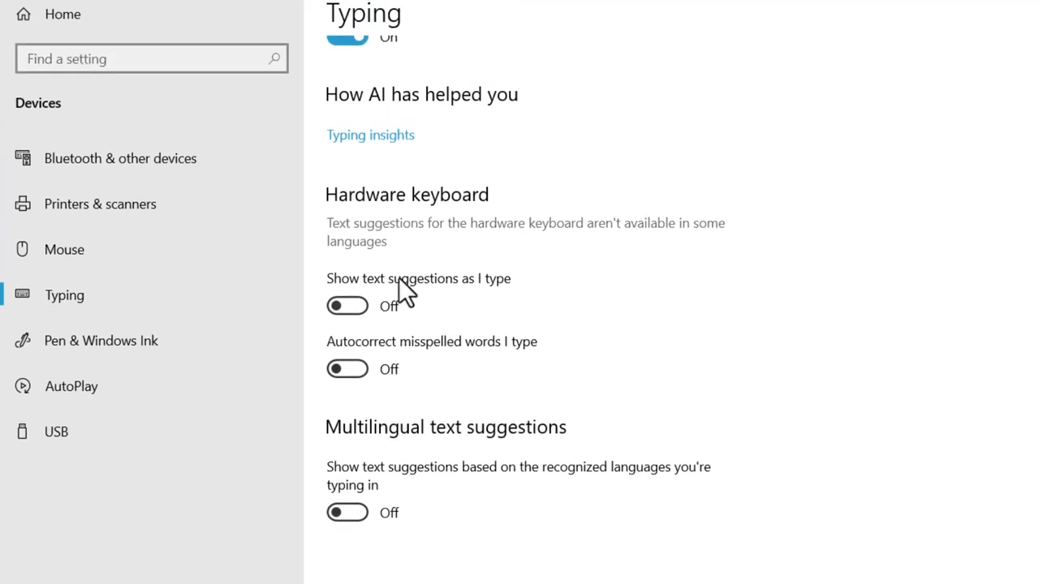
{"action": "mouse_move", "coordinate": [463, 349]}
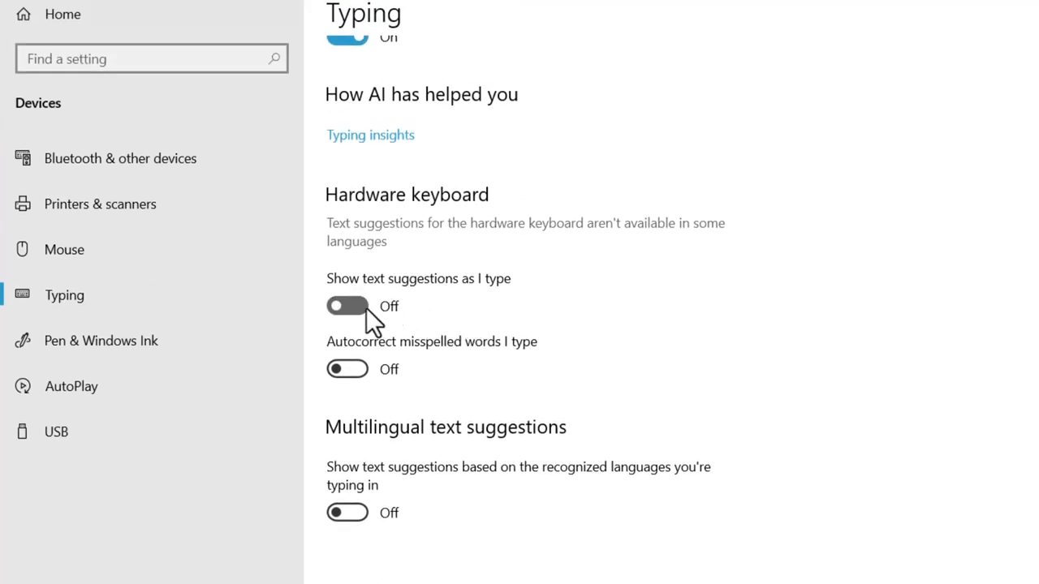
{"action": "left_click", "coordinate": [347, 306]}
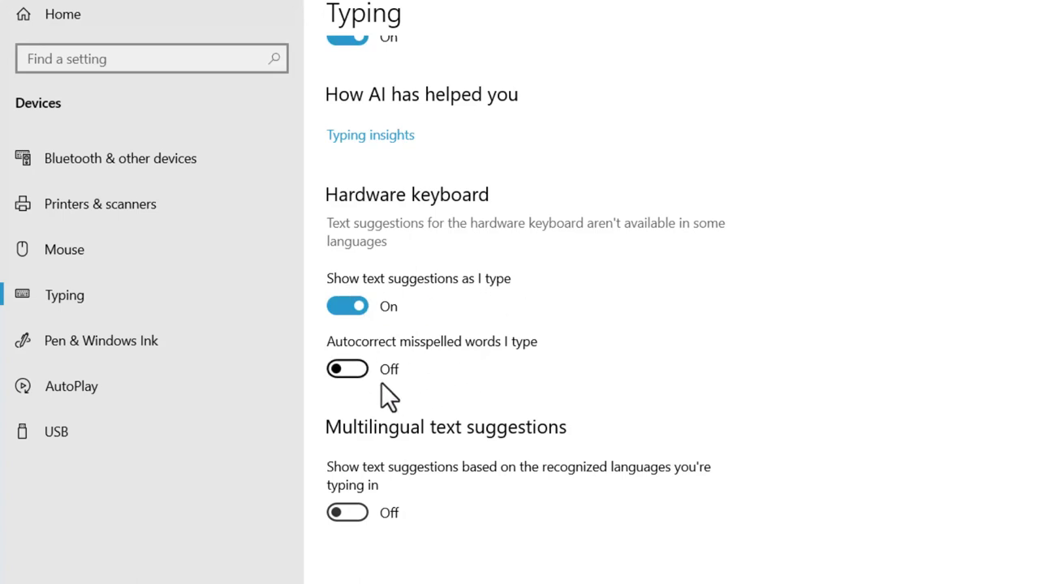
{"action": "left_click", "coordinate": [348, 369]}
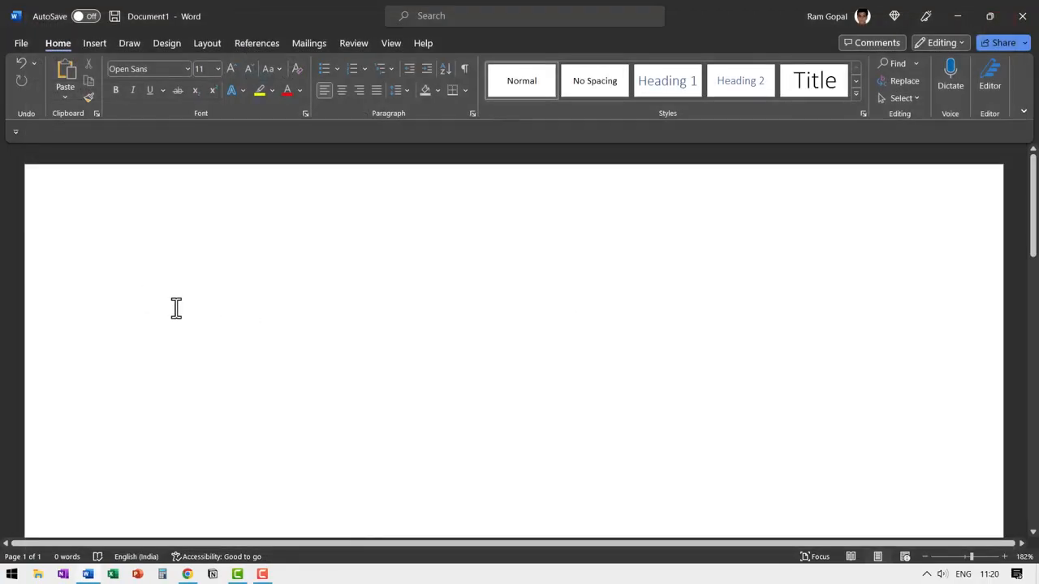
- Type 'In the hematologic malignant diseases, the recognized recurring chromosomal', accepting suggested 'malignant' and 'chromosomal'
{"action": "type", "text": "In the h"}
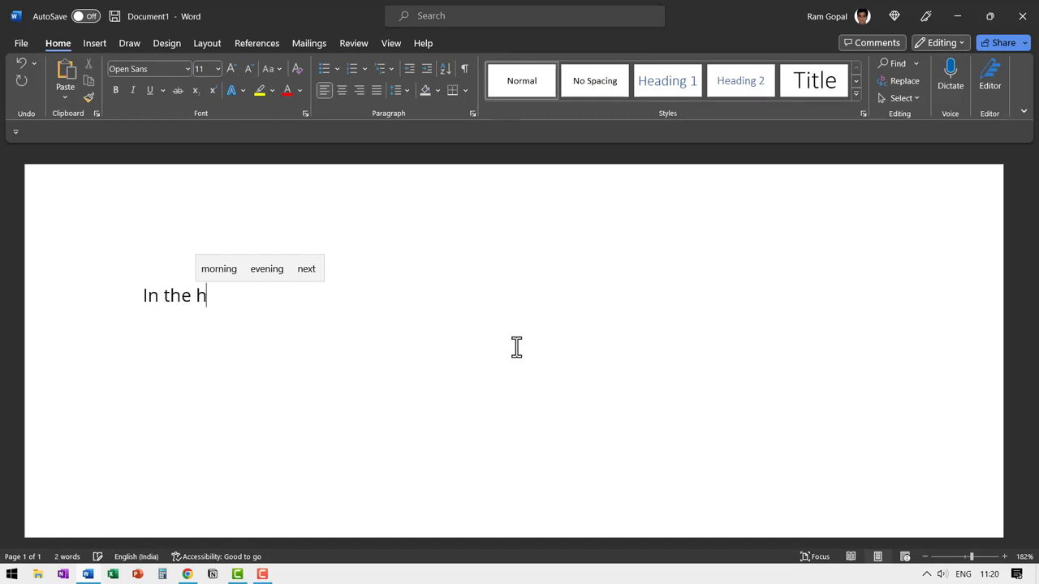
{"action": "type", "text": "ematologic malign"}
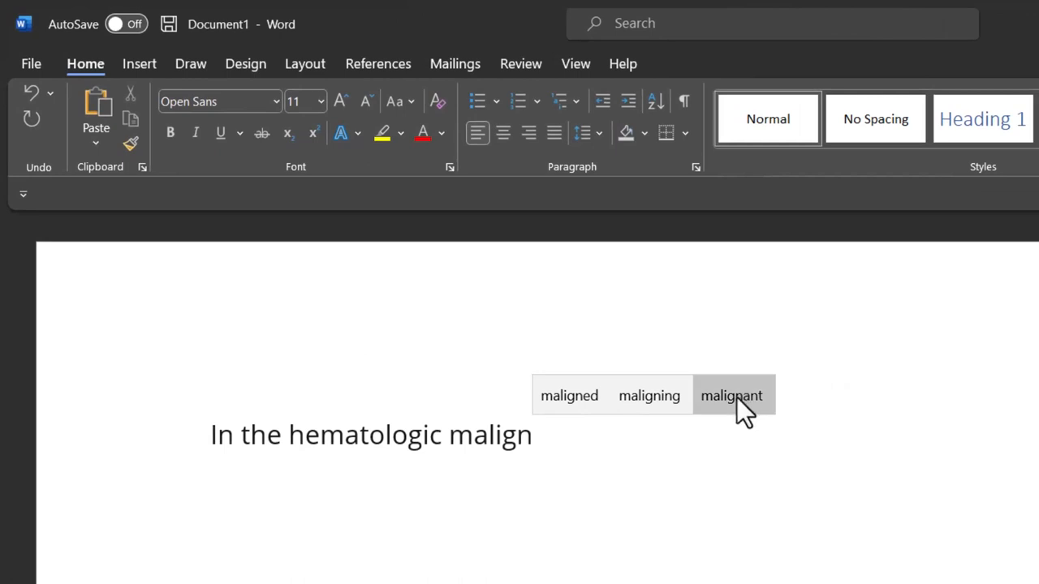
{"action": "left_click", "coordinate": [730, 395]}
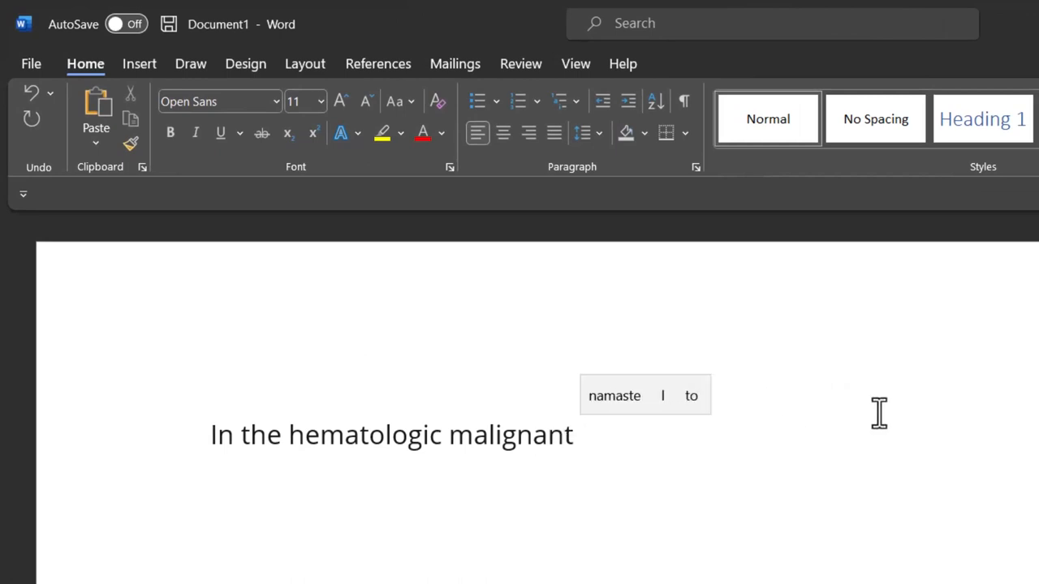
{"action": "type", "text": "diseases"}
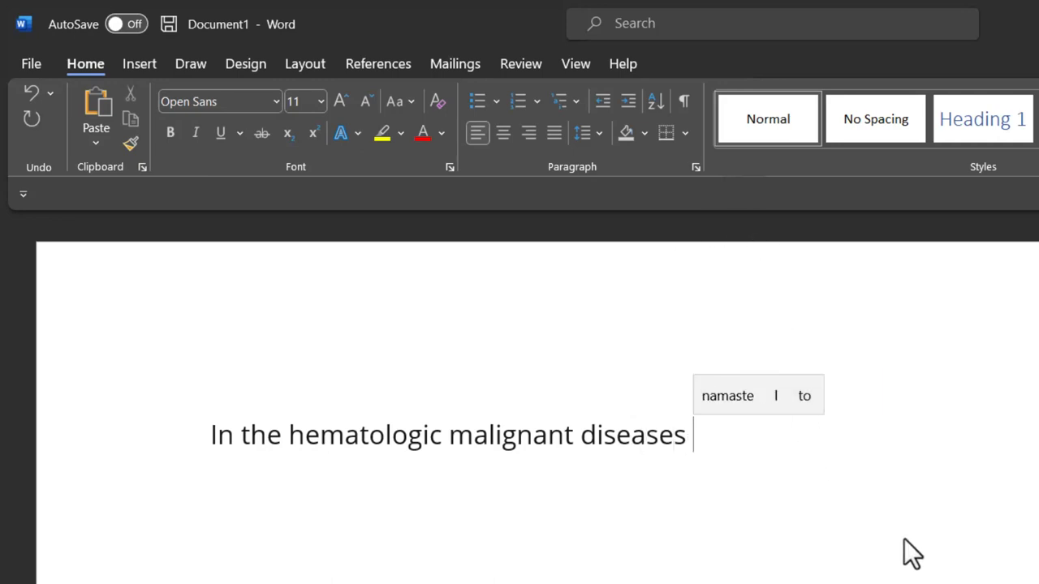
{"action": "type", "text": ", the recognized r"}
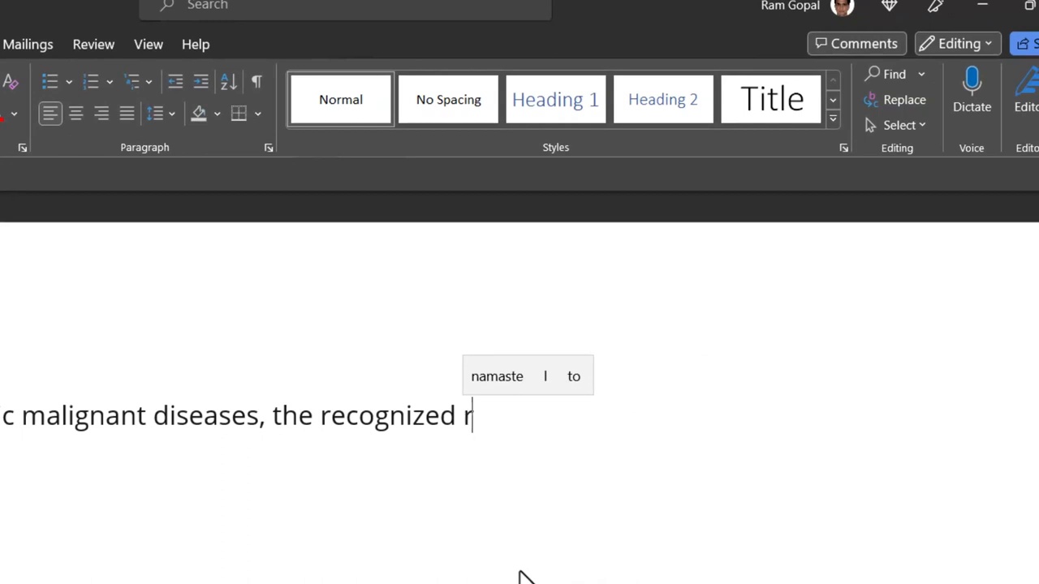
{"action": "type", "text": "recurring"}
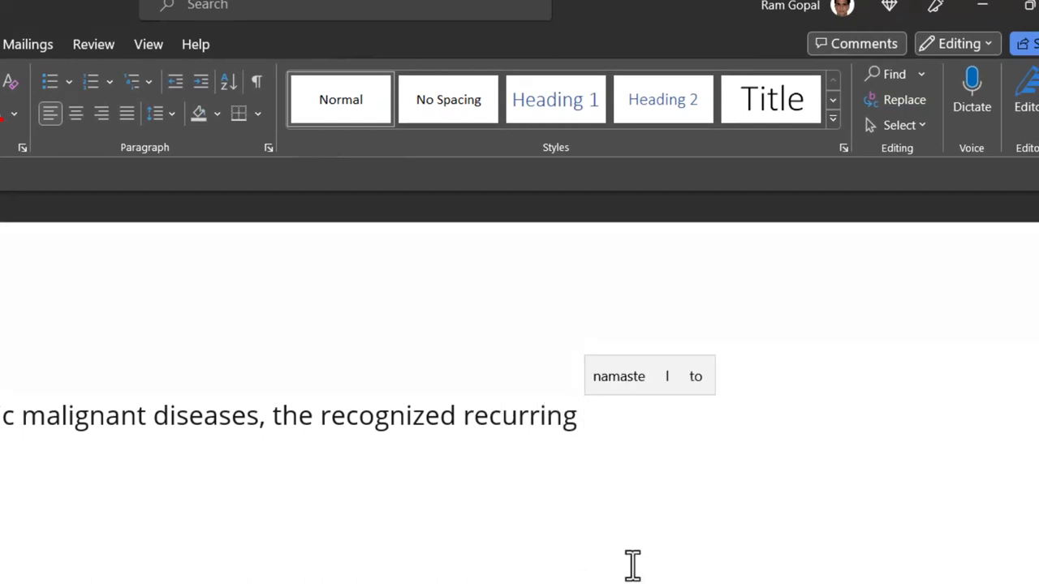
{"action": "type", "text": "chromo"}
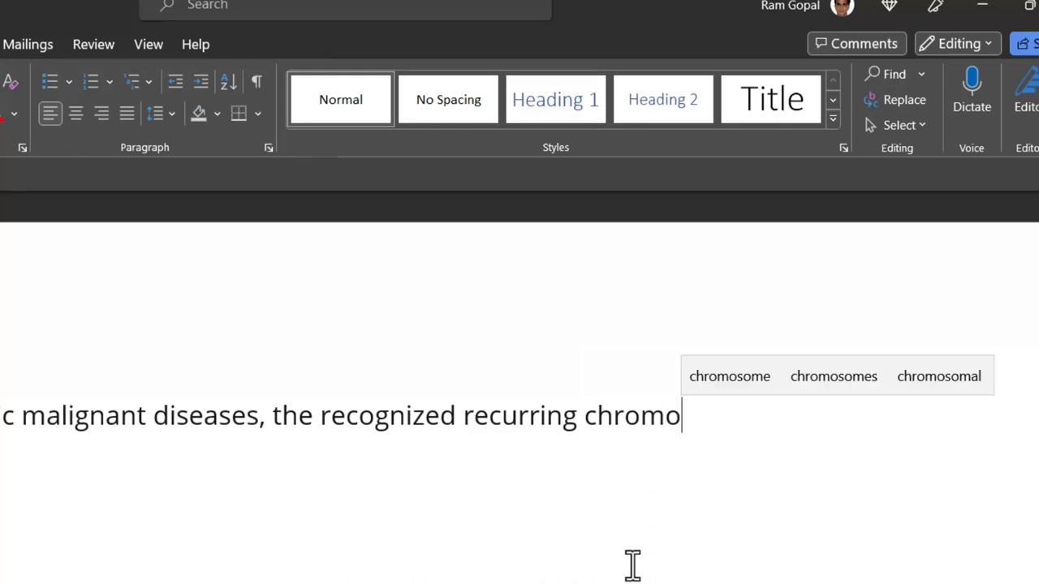
{"action": "left_click", "coordinate": [939, 376]}
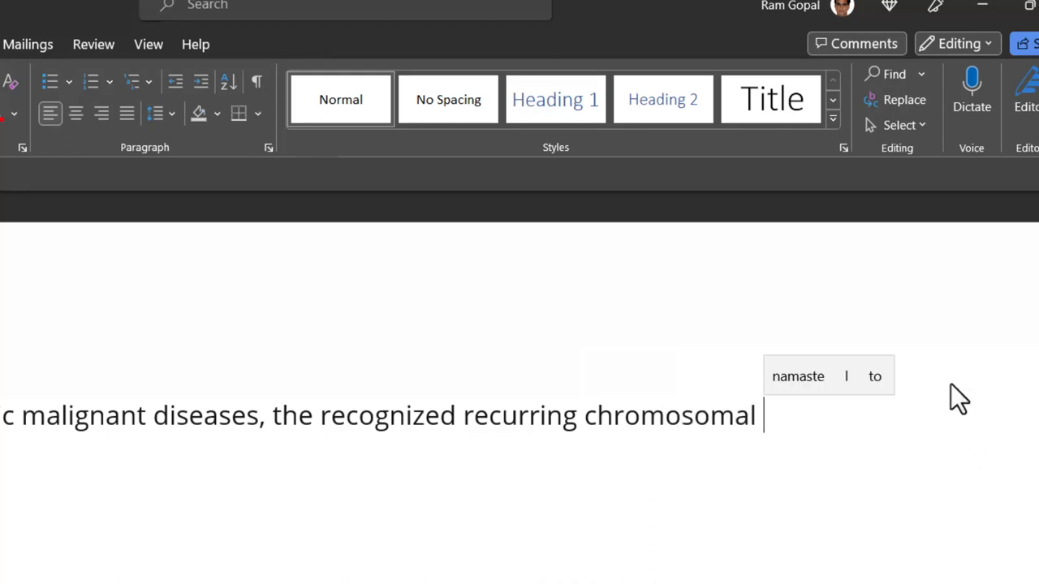
{"action": "mouse_move", "coordinate": [789, 511]}
{"action": "type", "text": "abnormalities often correlate with particul"}
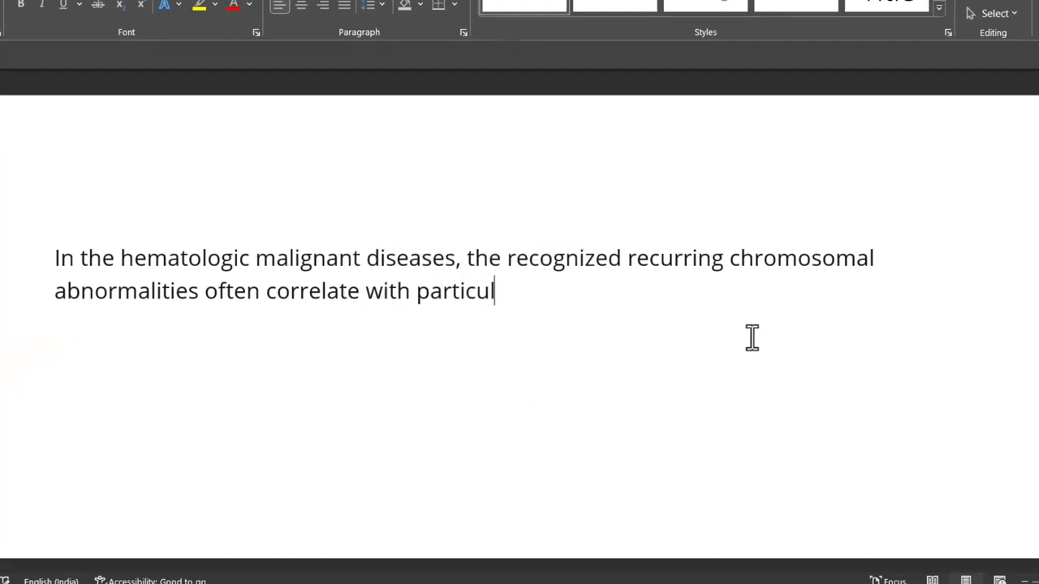
- Continue with '...particular subtypes of leukemia', picking 'leukemia' from the suggestion bar
{"action": "type", "text": "ar subtypes"}
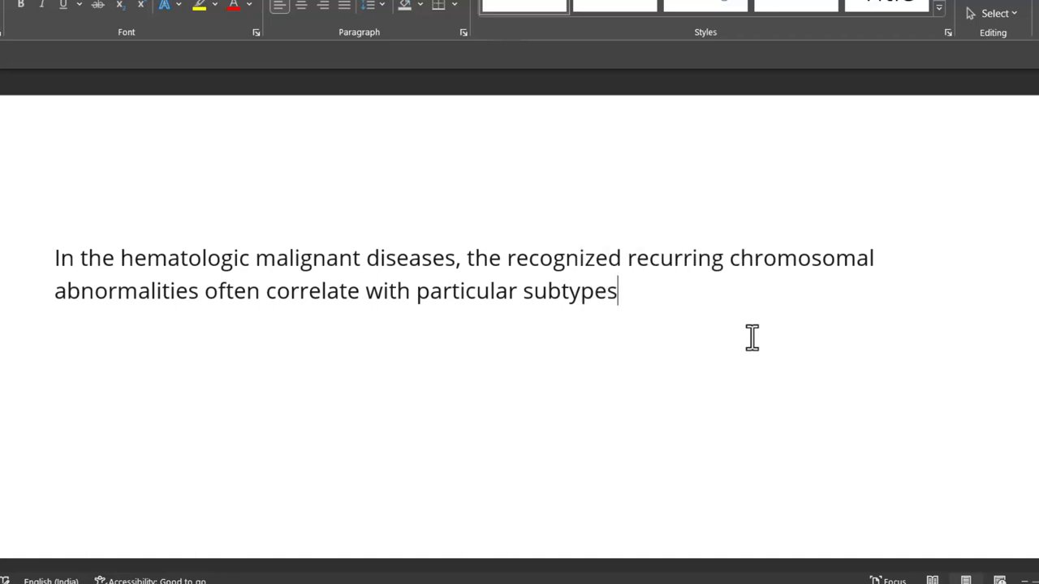
{"action": "type", "text": "of le"}
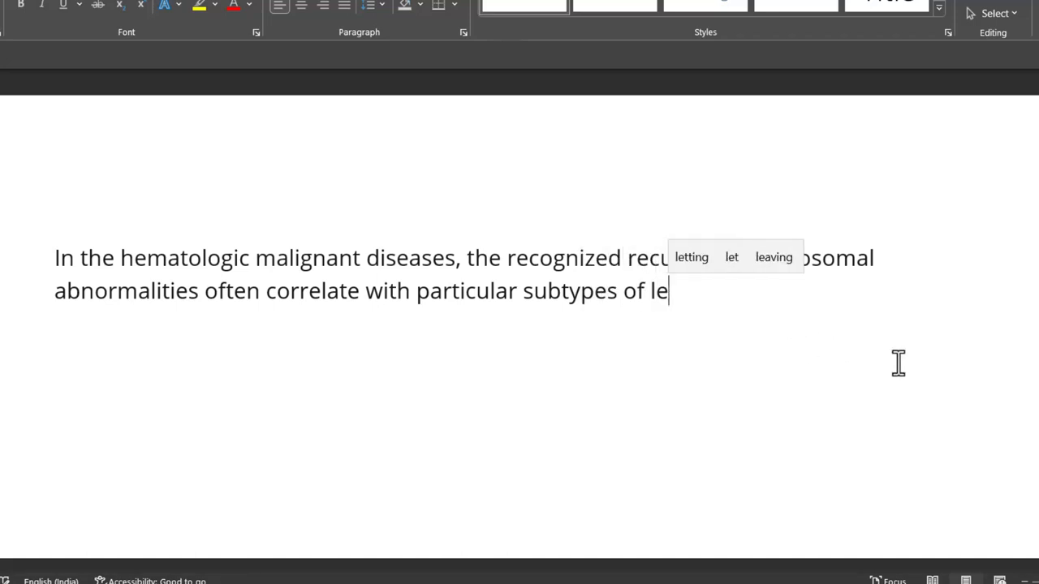
{"action": "type", "text": "u"}
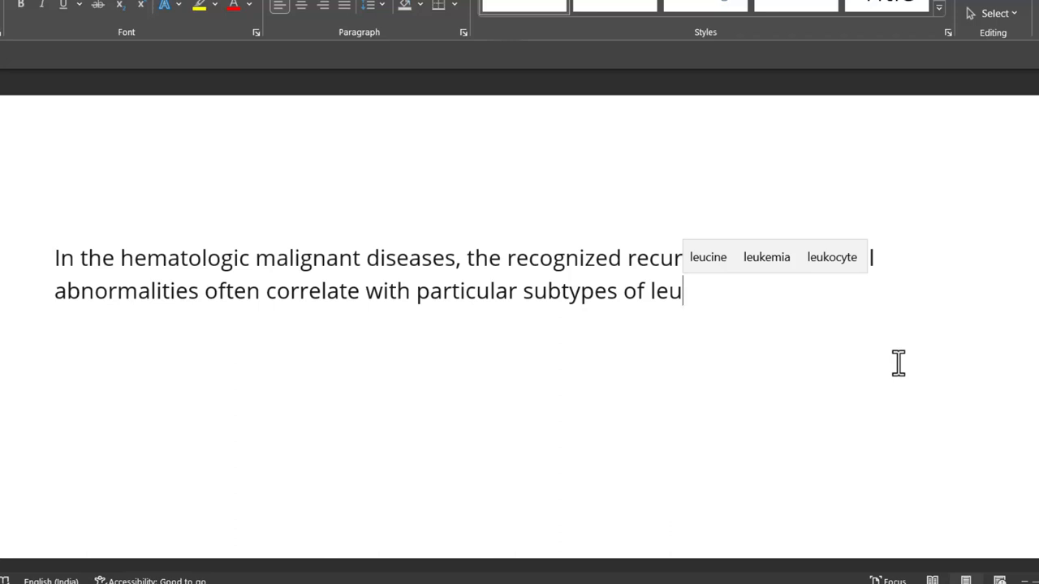
{"action": "mouse_move", "coordinate": [766, 257]}
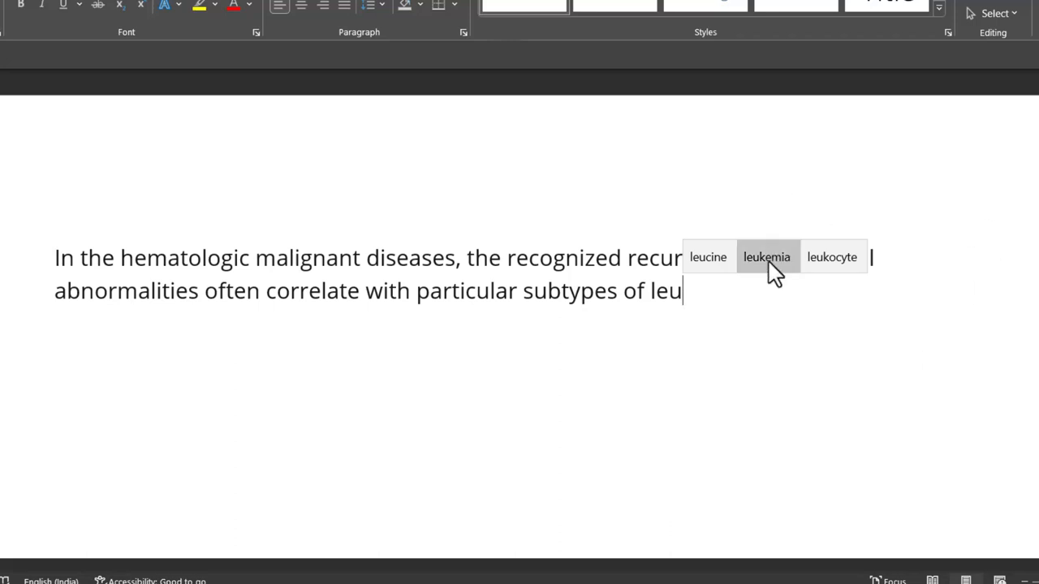
{"action": "left_click", "coordinate": [766, 257]}
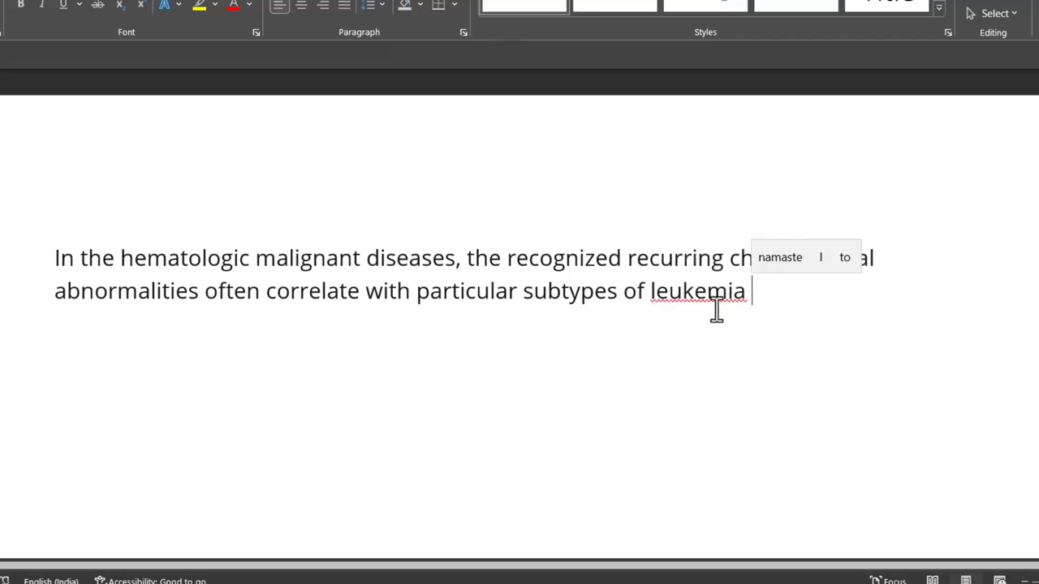
- Replace 'leukemia' with the spelling suggestion 'leukaemia'
{"action": "double_click", "coordinate": [697, 291]}
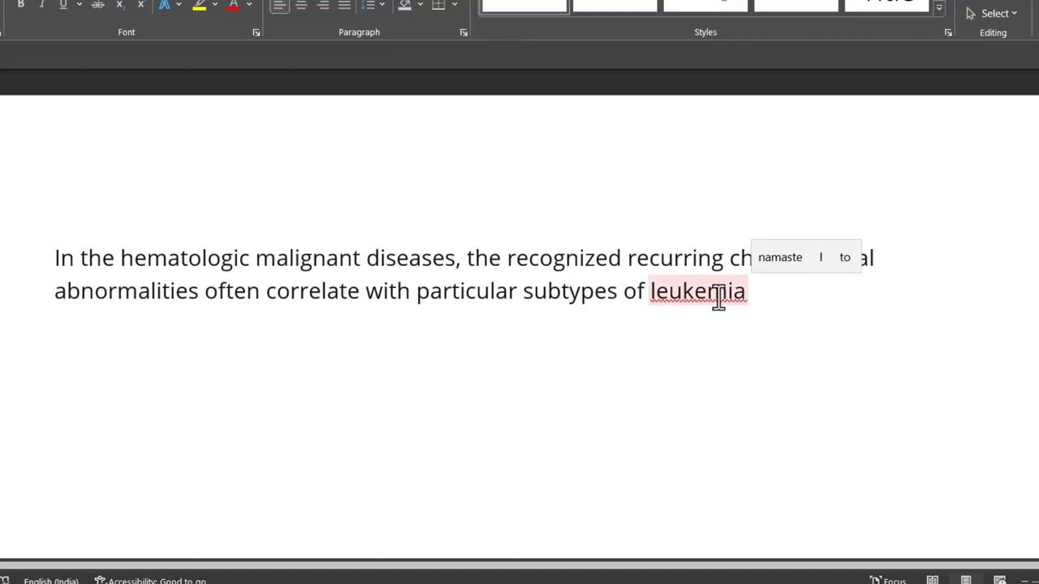
{"action": "right_click", "coordinate": [698, 290]}
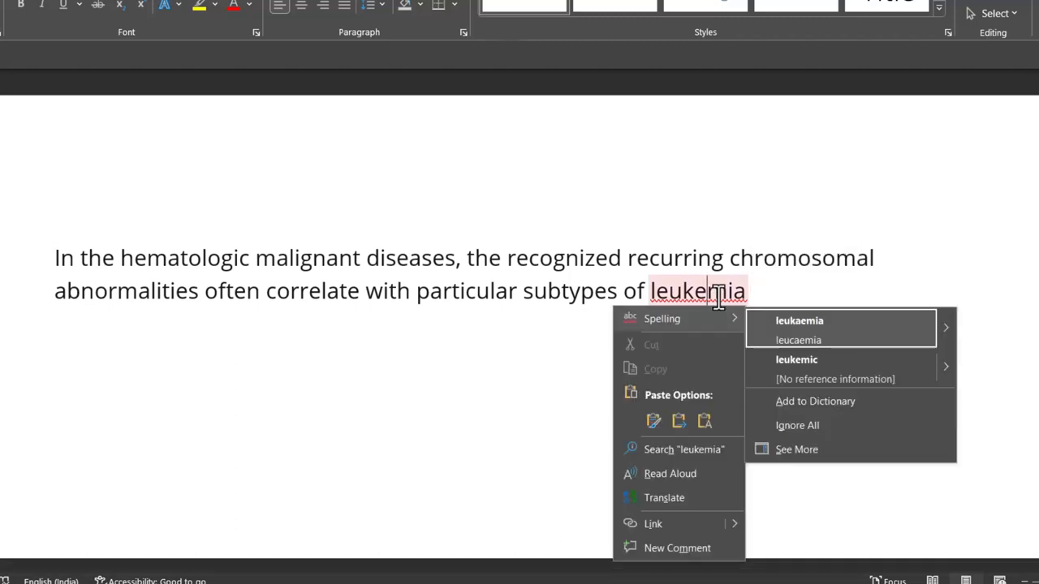
{"action": "mouse_move", "coordinate": [799, 331]}
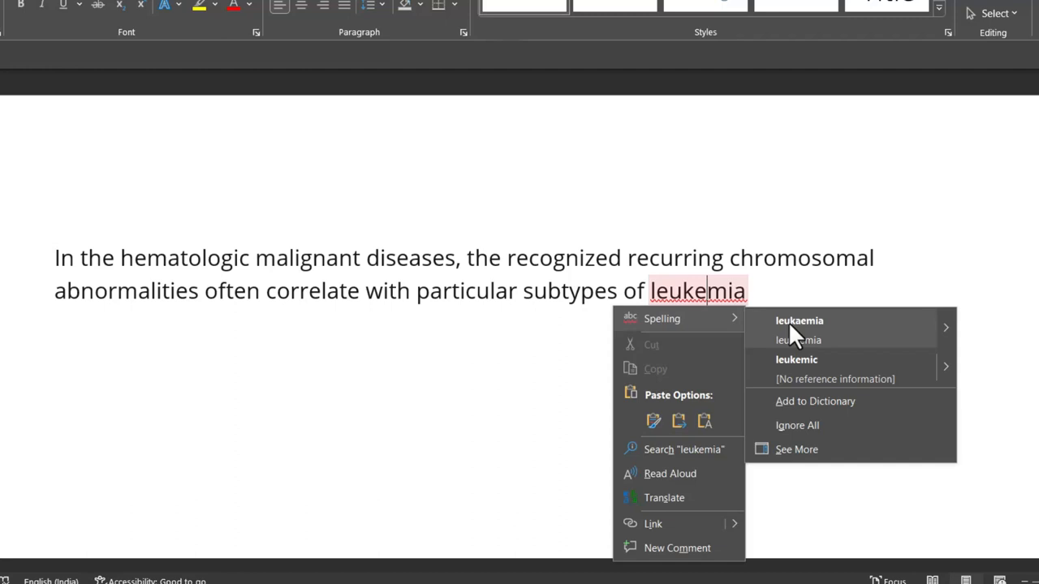
{"action": "left_click", "coordinate": [799, 320]}
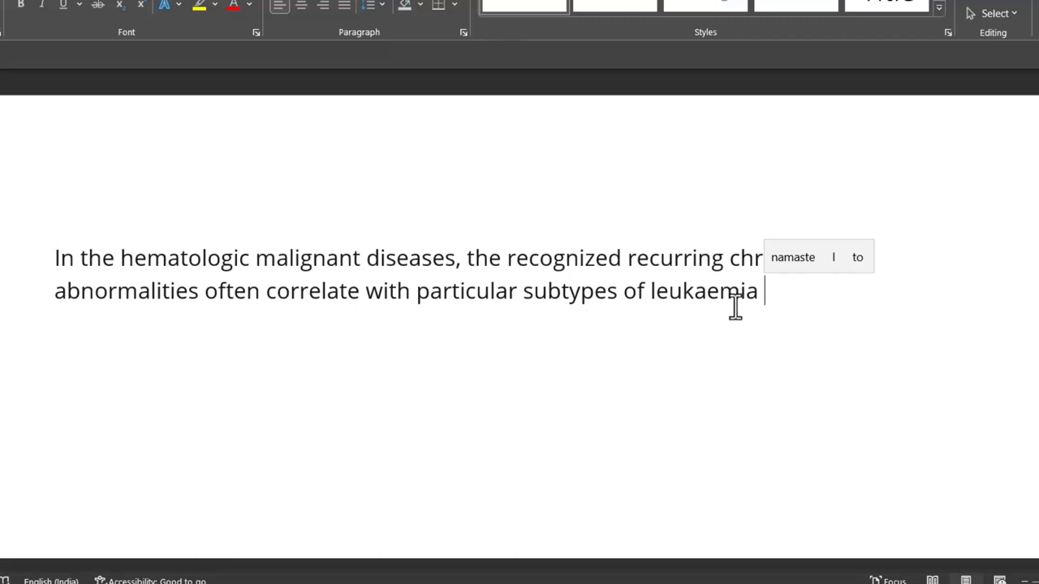
{"action": "mouse_move", "coordinate": [742, 251]}
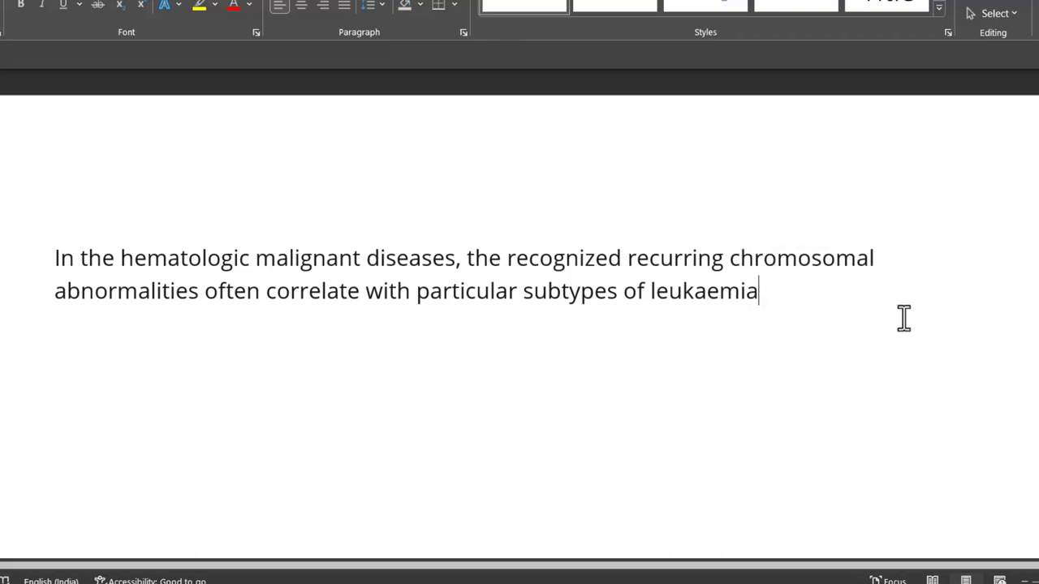
- Type 'that have characteristic morphologic.', removing the stray 's' from 'characteristics'
{"action": "type", "text": "that have ch"}
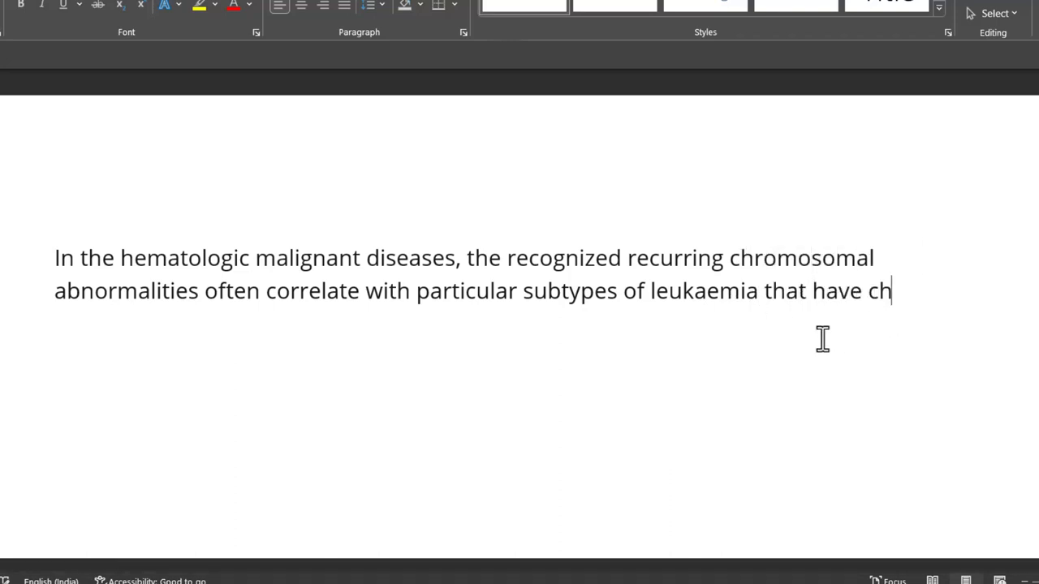
{"action": "type", "text": "ara"}
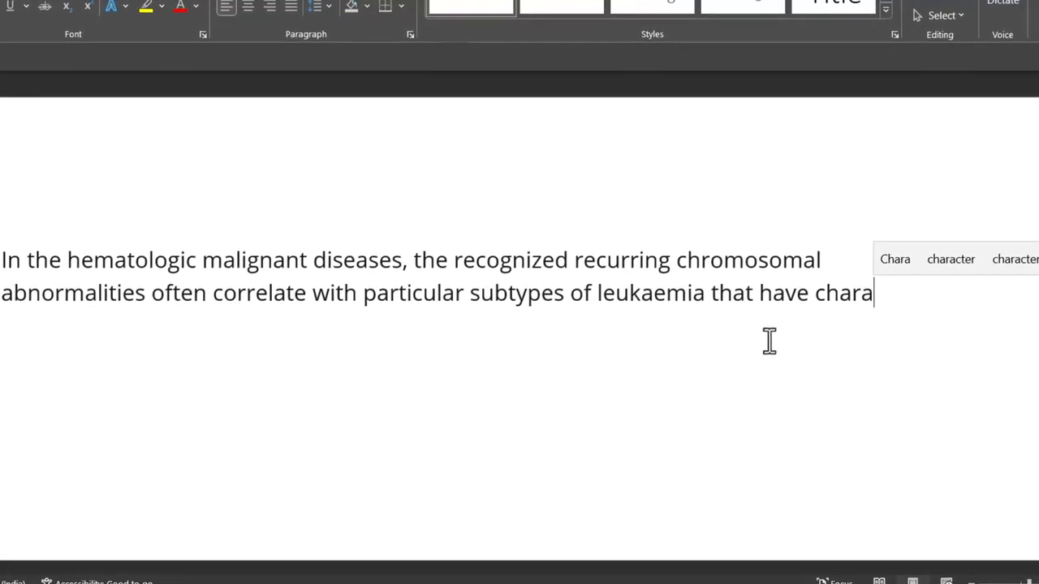
{"action": "type", "text": "cteristics"}
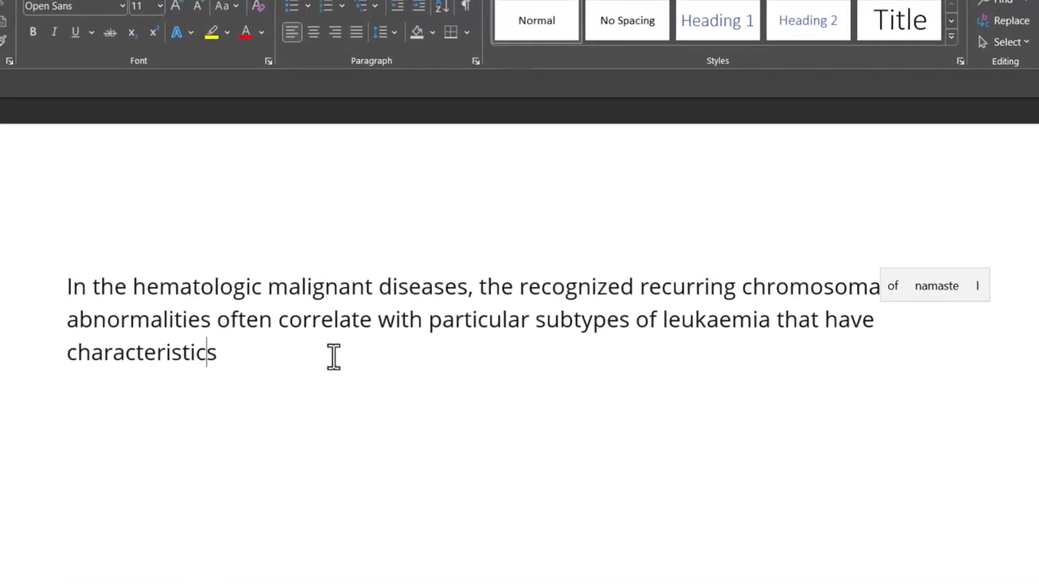
{"action": "mouse_move", "coordinate": [396, 366]}
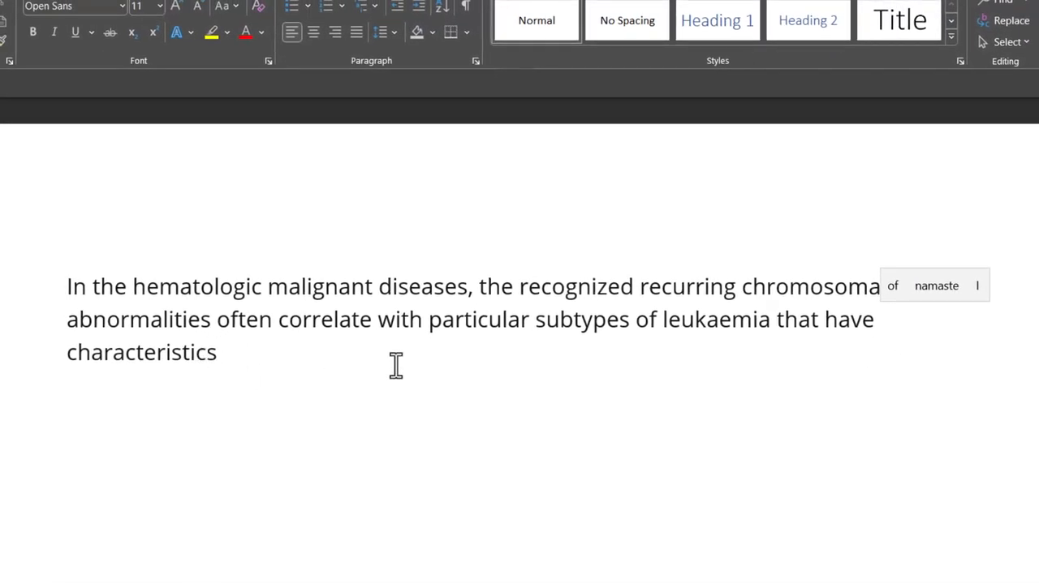
{"action": "key", "text": "backspace"}
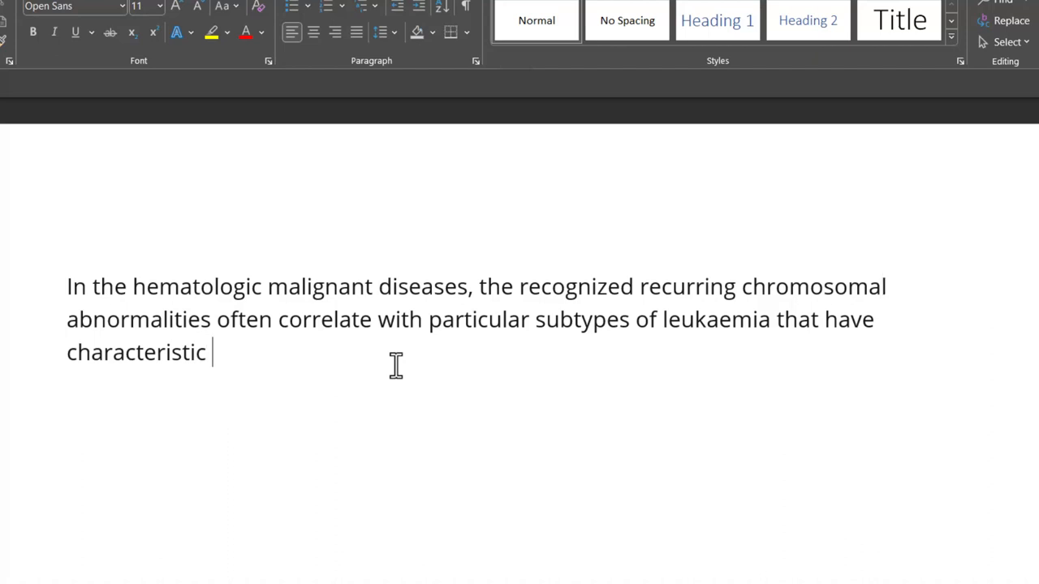
{"action": "type", "text": "morphol"}
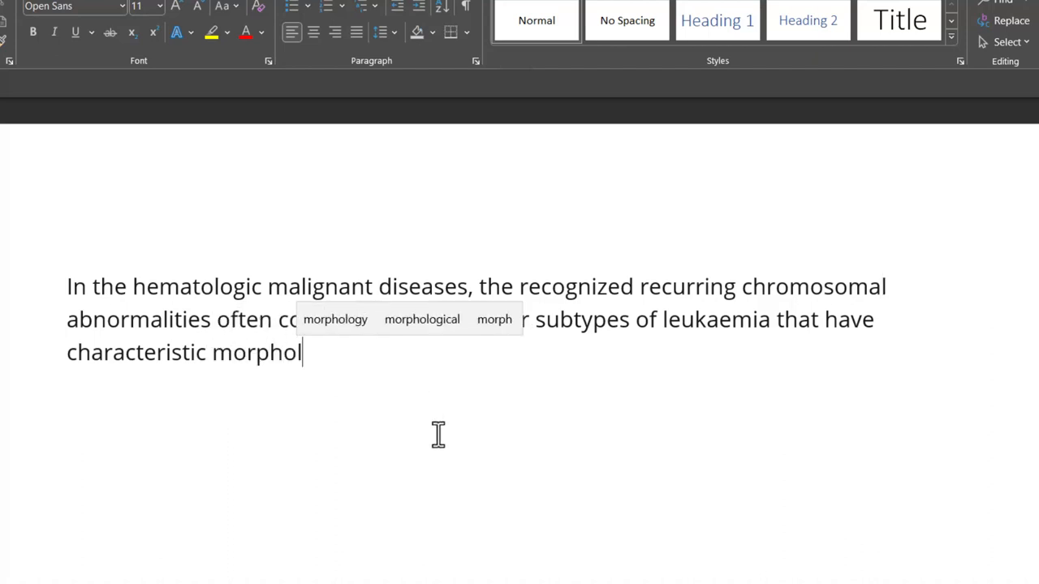
{"action": "type", "text": "gic"}
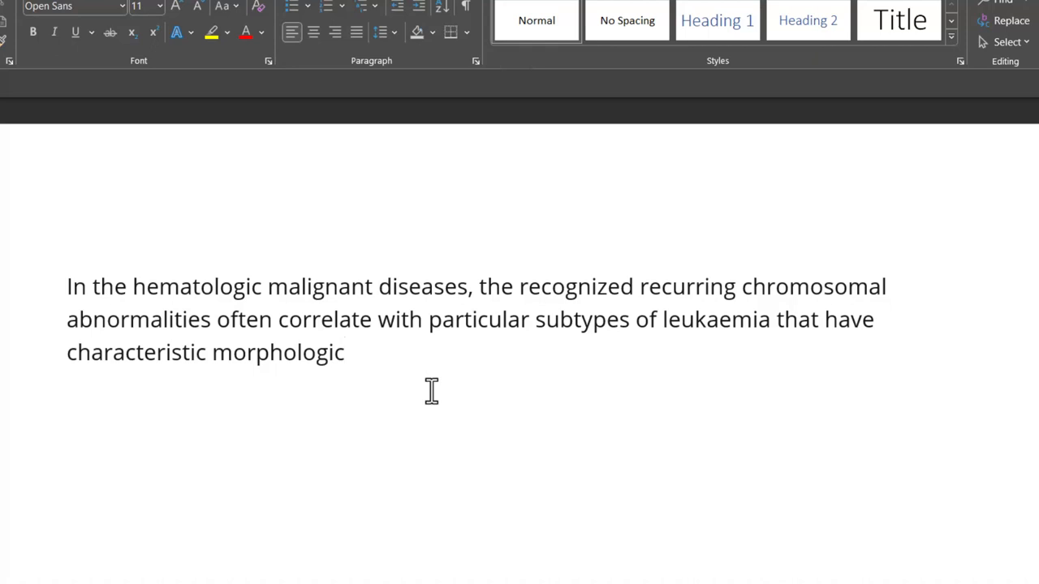
{"action": "type", "text": "."}
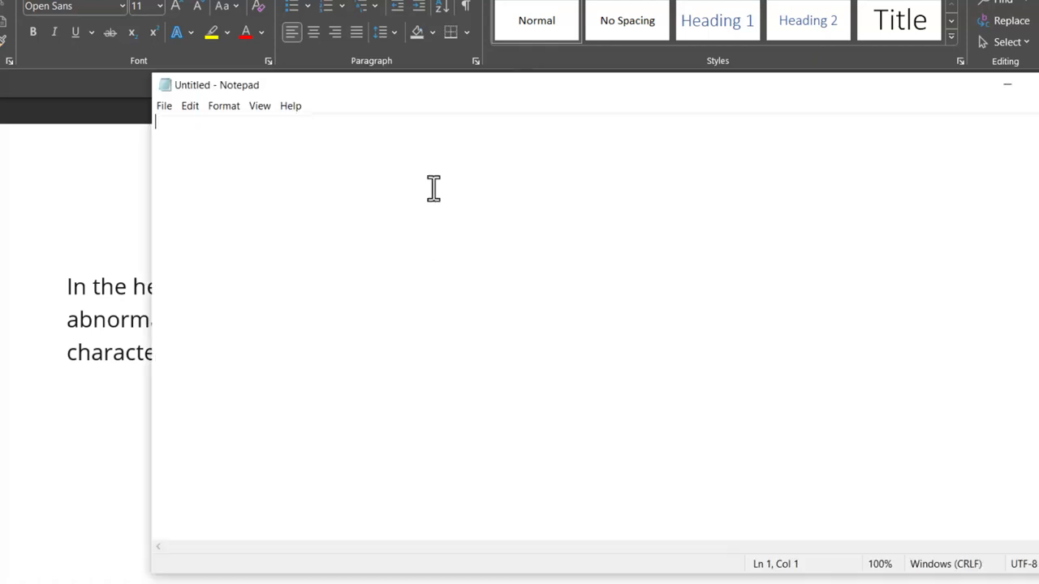
{"action": "mouse_move", "coordinate": [332, 174]}
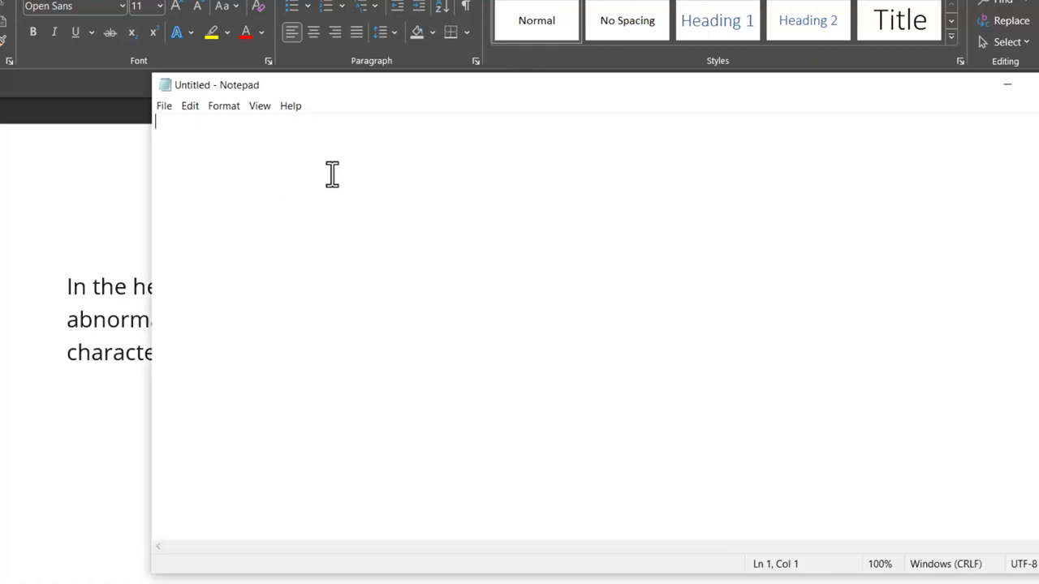
- Type the test phrase 'Recurring chromosomal abnormalities' in Notepad
{"action": "type", "text": "Recurring"}
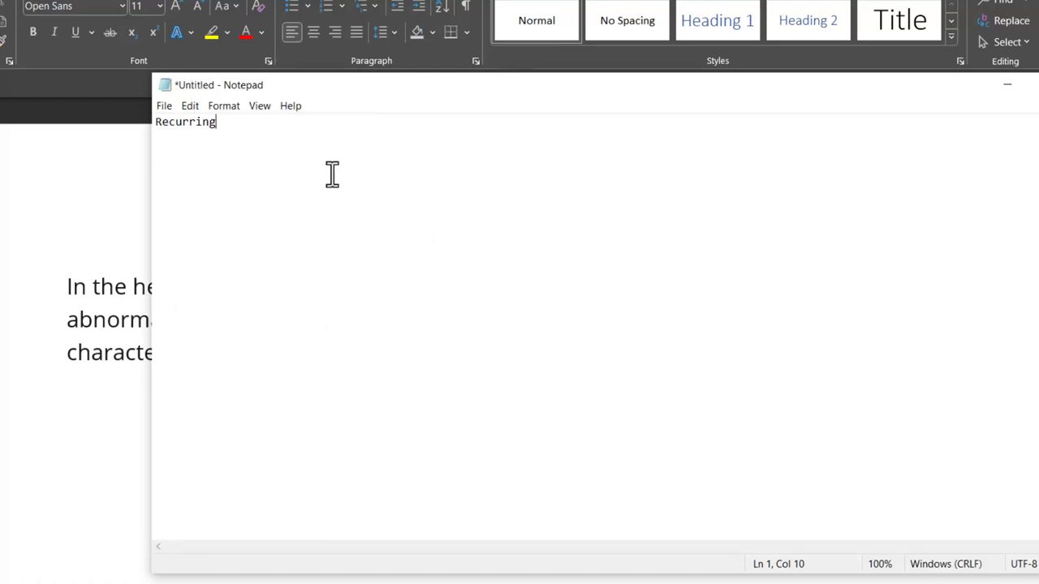
{"action": "type", "text": "chro"}
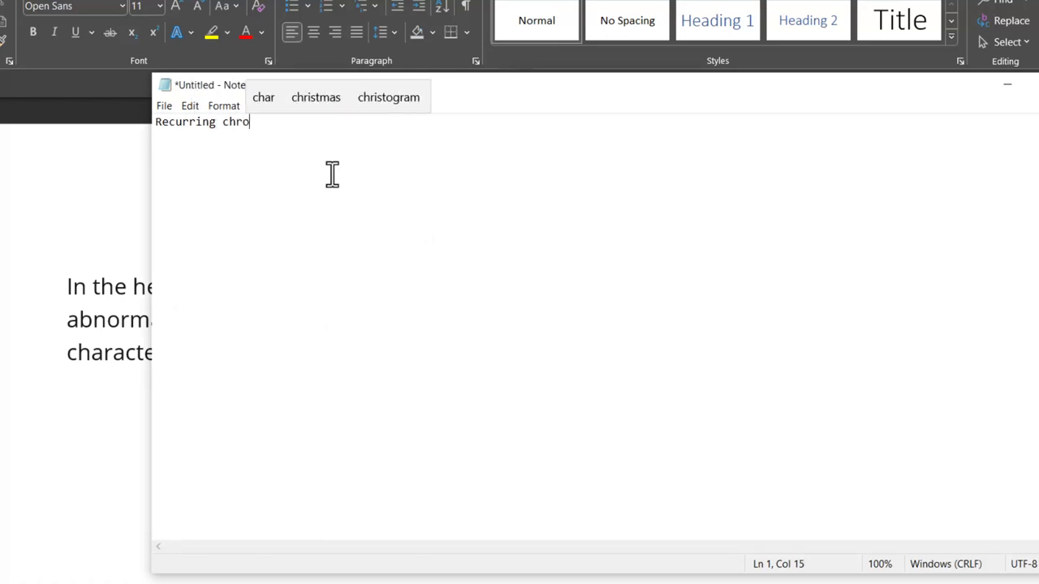
{"action": "type", "text": "m"}
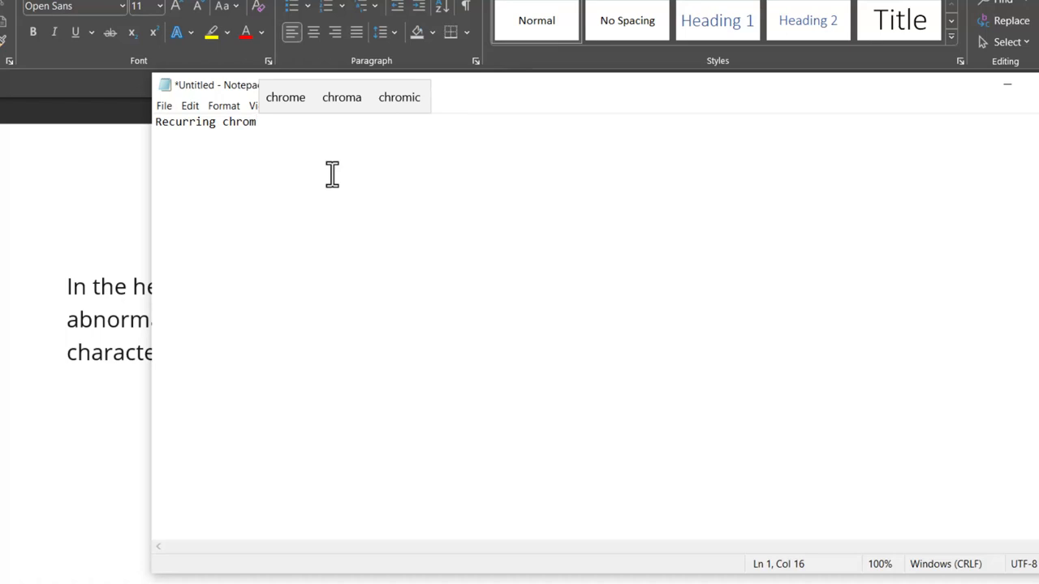
{"action": "type", "text": "osomal"}
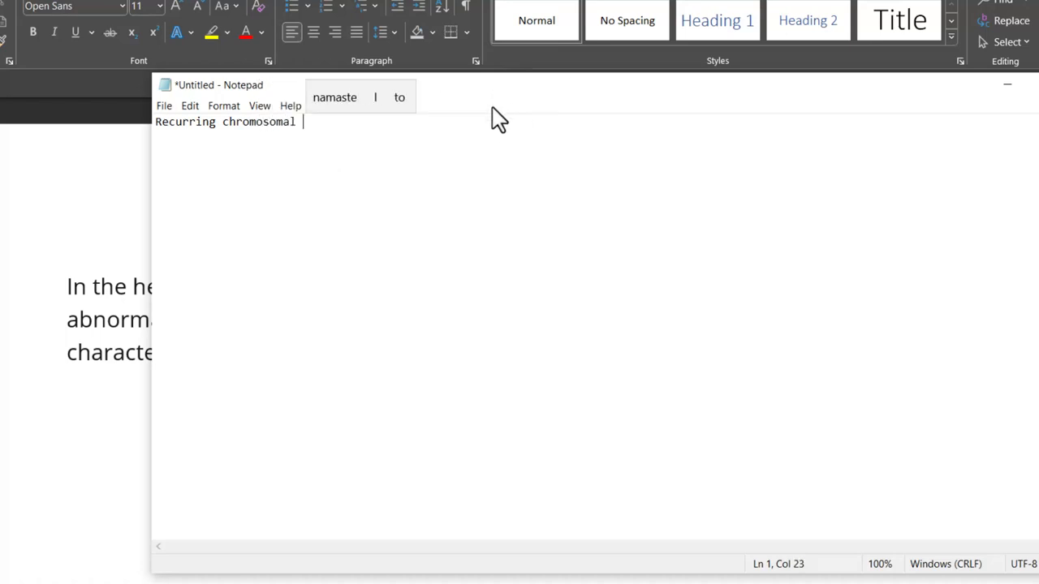
{"action": "type", "text": "abnormalit"}
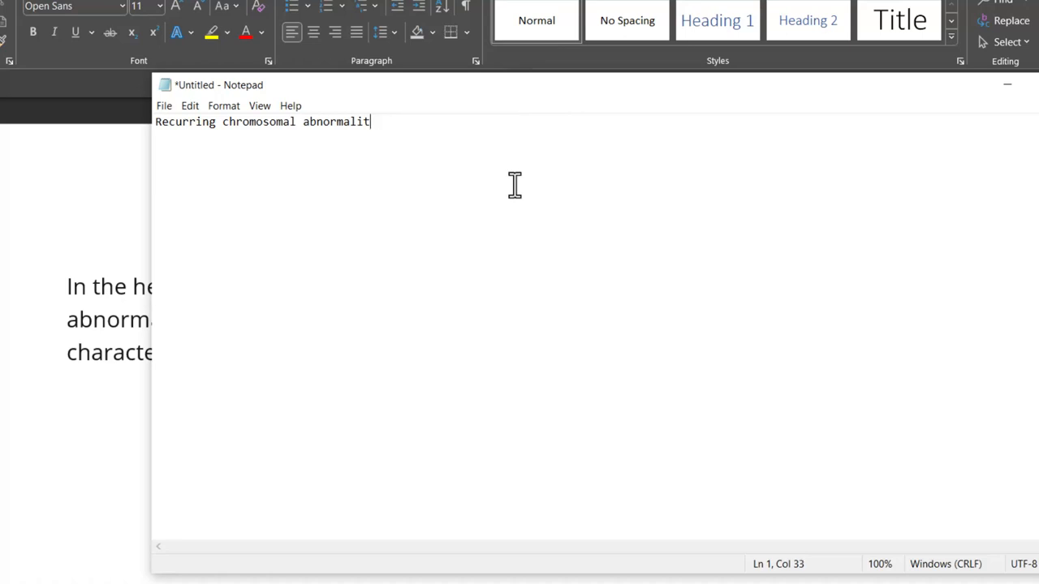
{"action": "type", "text": "ies"}
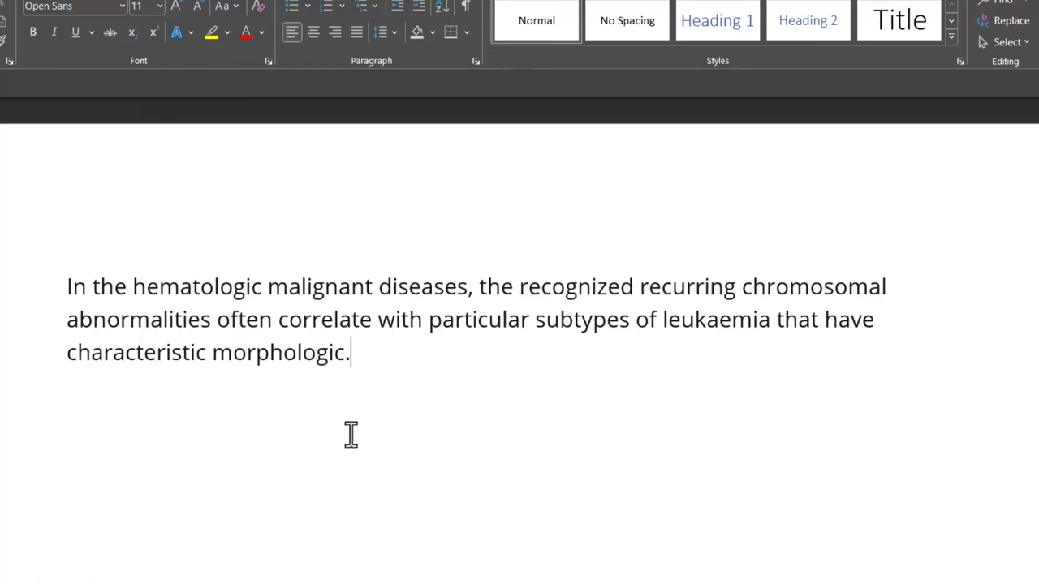
- Search Start for 'typing settings' and open the Typing settings page
{"action": "left_click", "coordinate": [12, 571]}
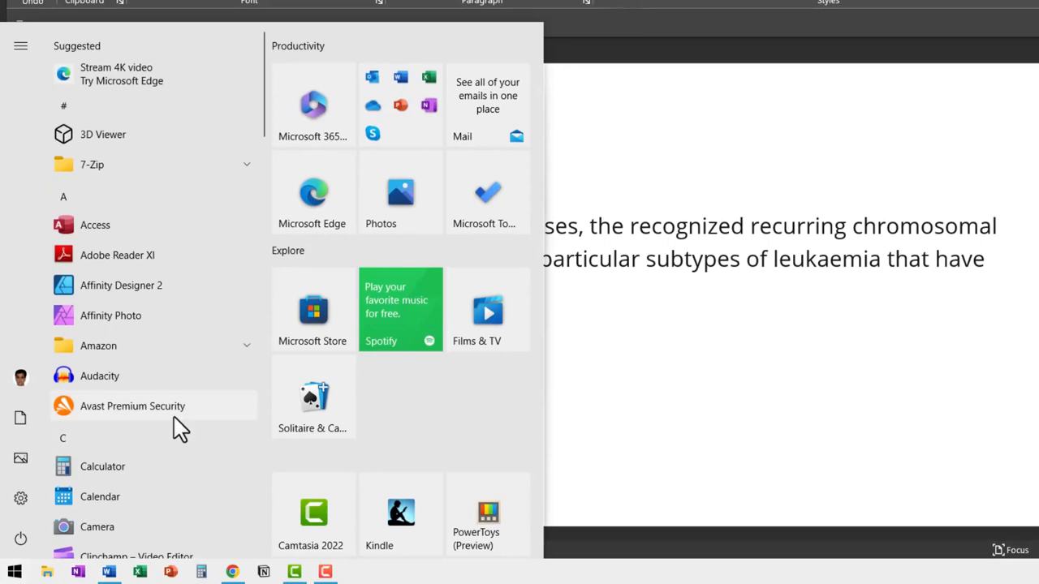
{"action": "type", "text": "typing s"}
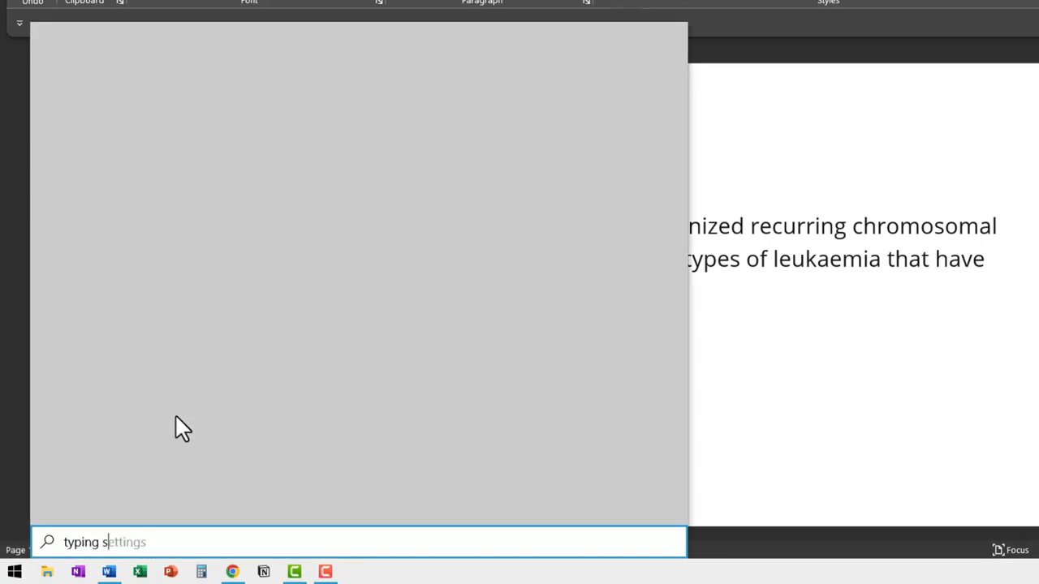
{"action": "key", "text": "Return"}
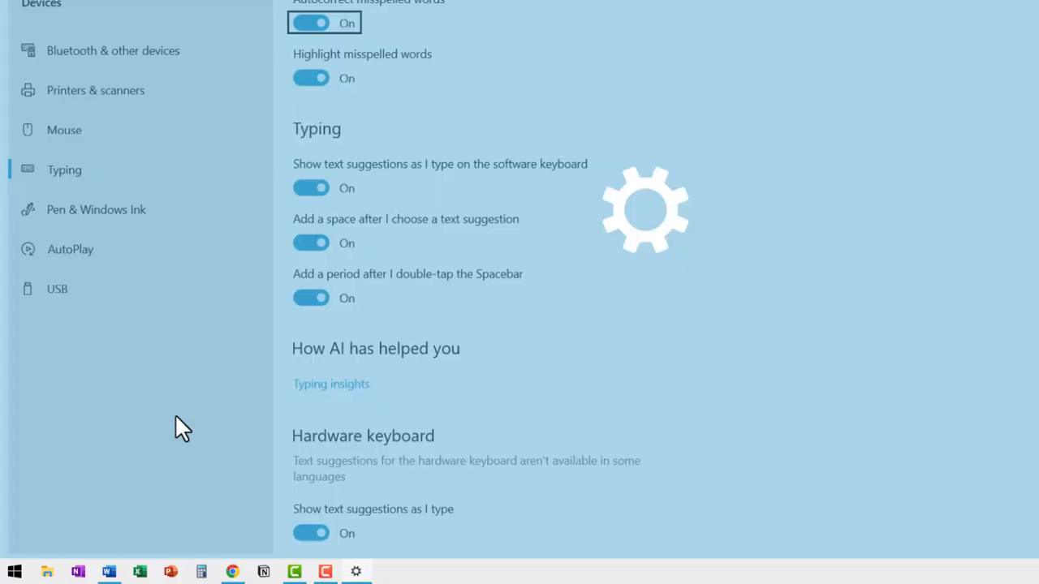
- Switch hardware keyboard 'Show text suggestions as I type' Off
{"action": "scroll", "scroll_direction": "down", "scroll_amount": 3}
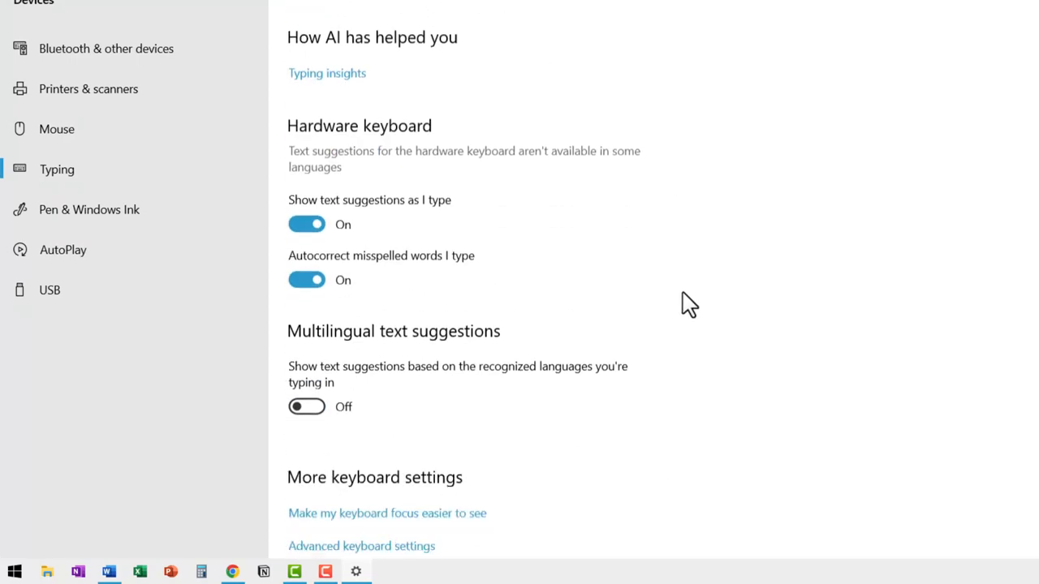
{"action": "scroll", "scroll_direction": "down", "scroll_amount": 3}
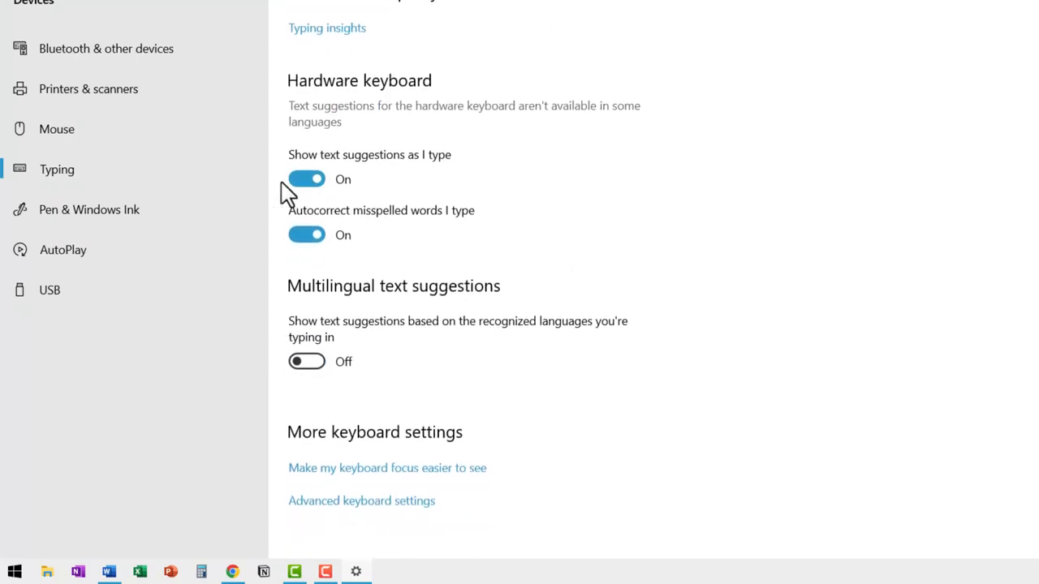
{"action": "left_click", "coordinate": [307, 178]}
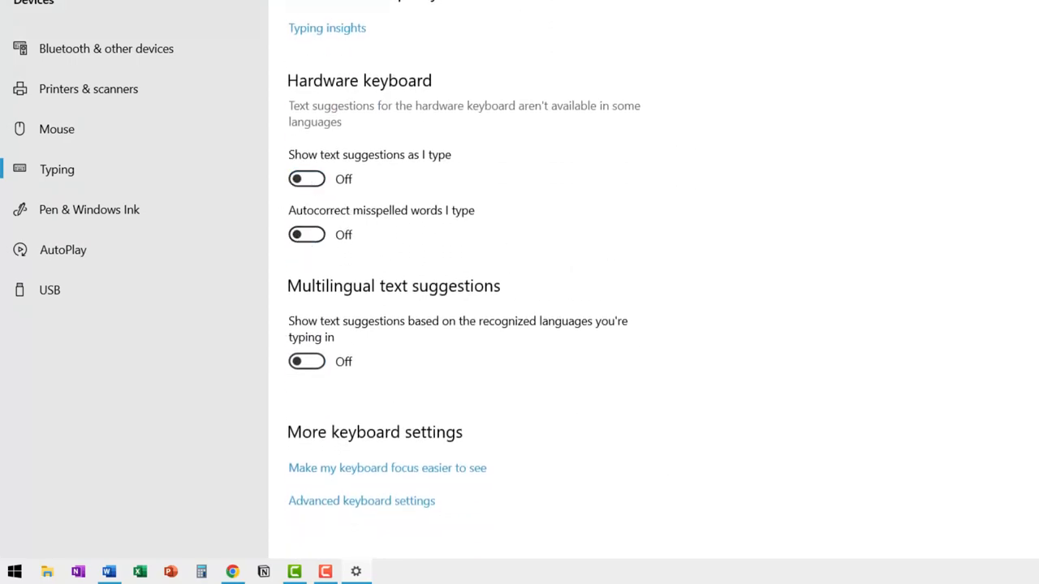
- Back in Word, type 'When I type' on the new line
{"action": "left_click", "coordinate": [108, 572]}
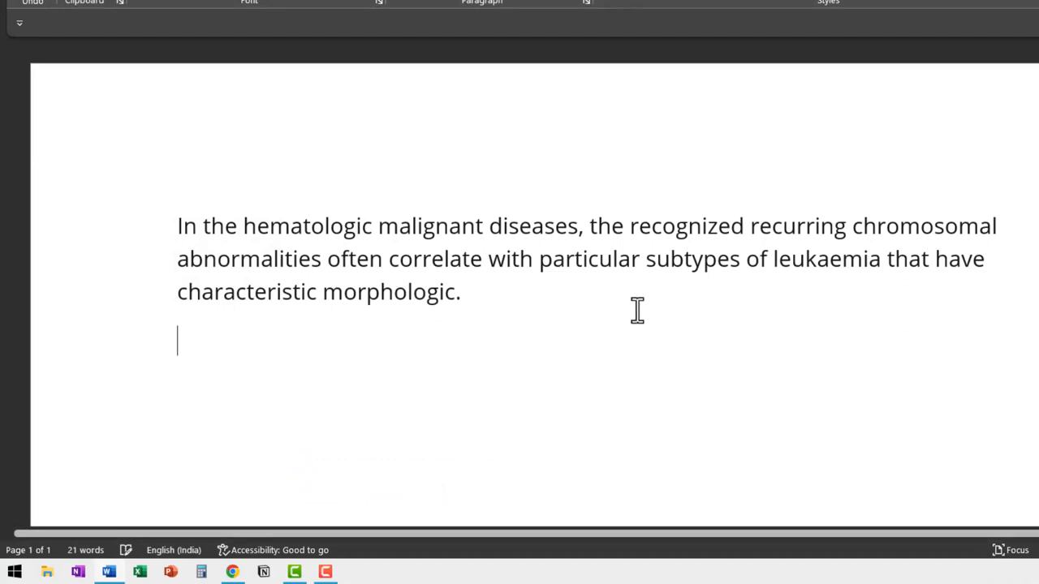
{"action": "type", "text": "When I ty"}
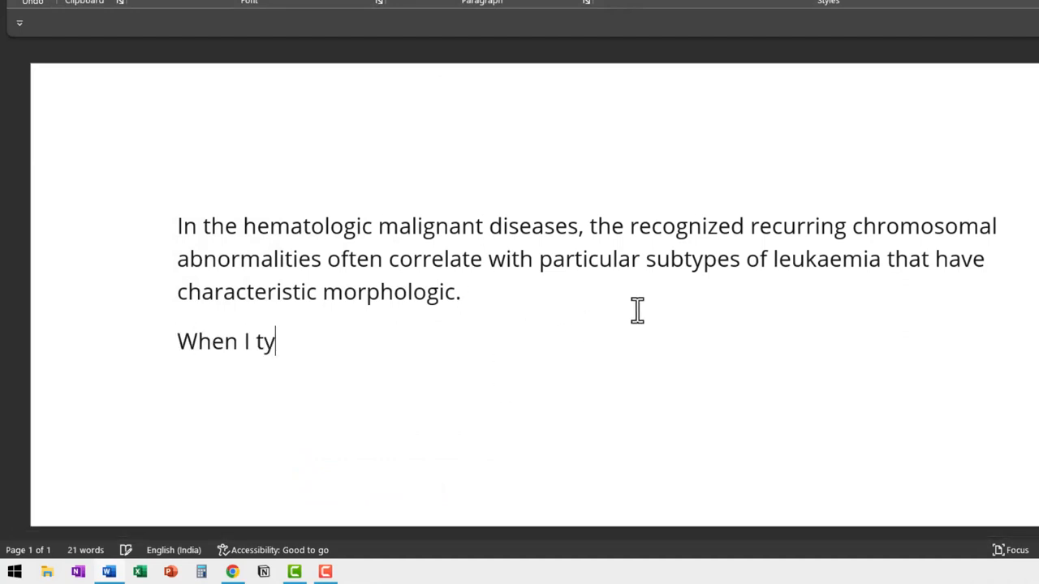
{"action": "type", "text": "pe"}
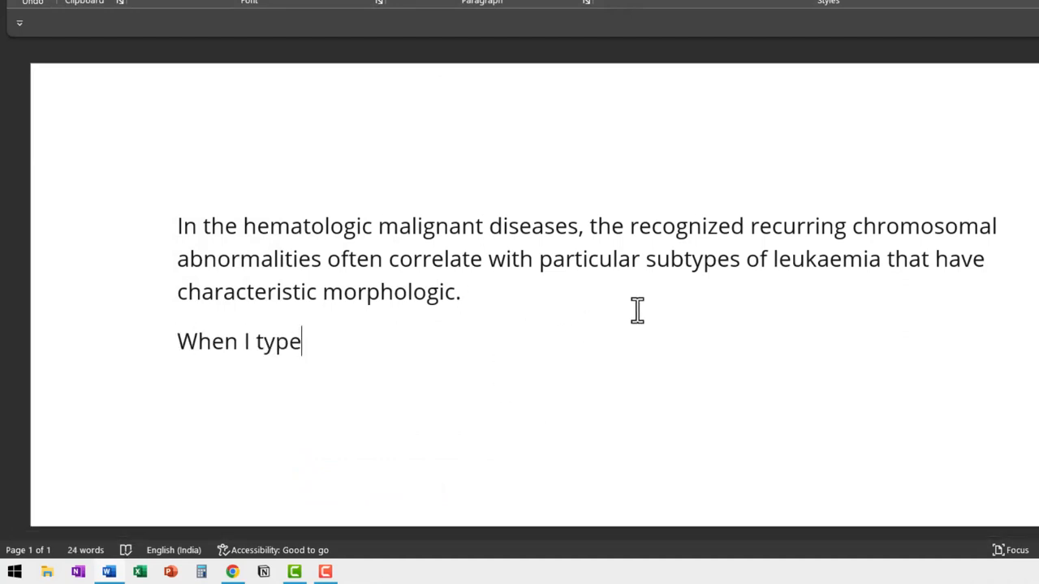